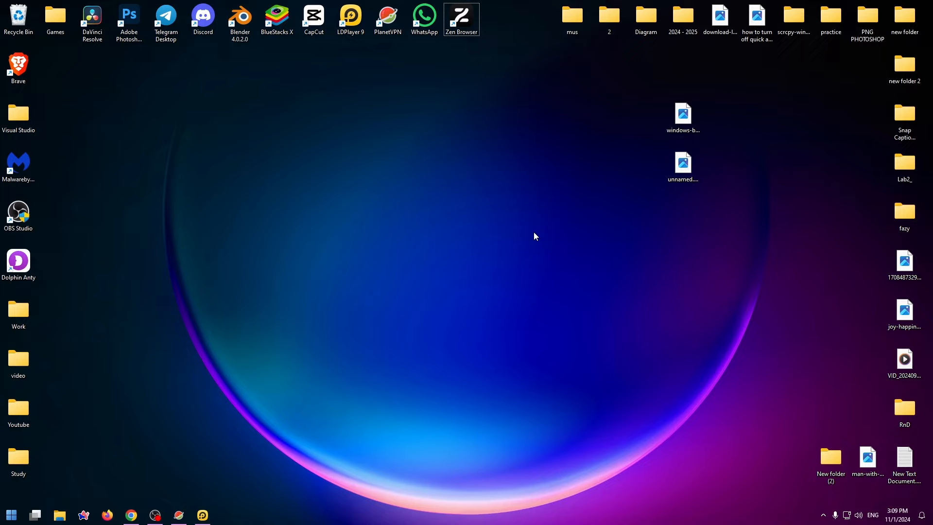
{"action": "mouse_move", "coordinate": [552, 228]}
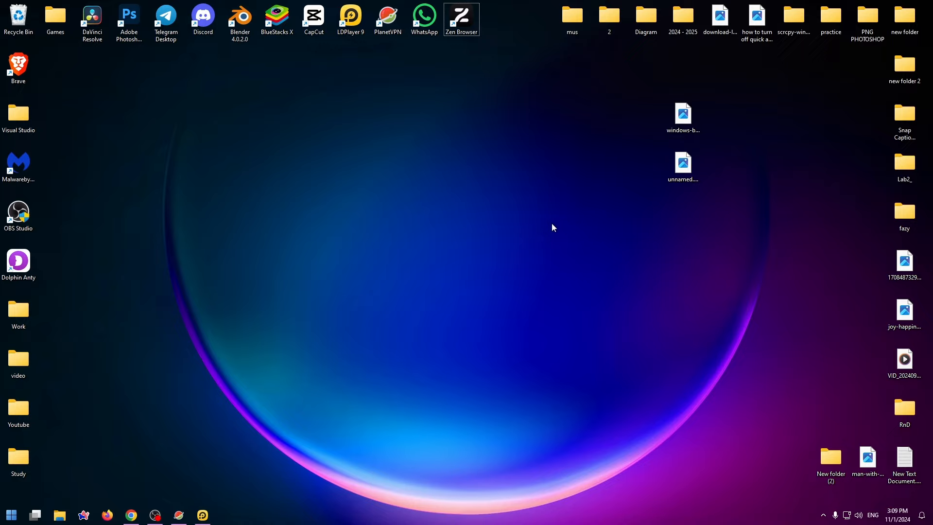
{"action": "mouse_move", "coordinate": [485, 239]}
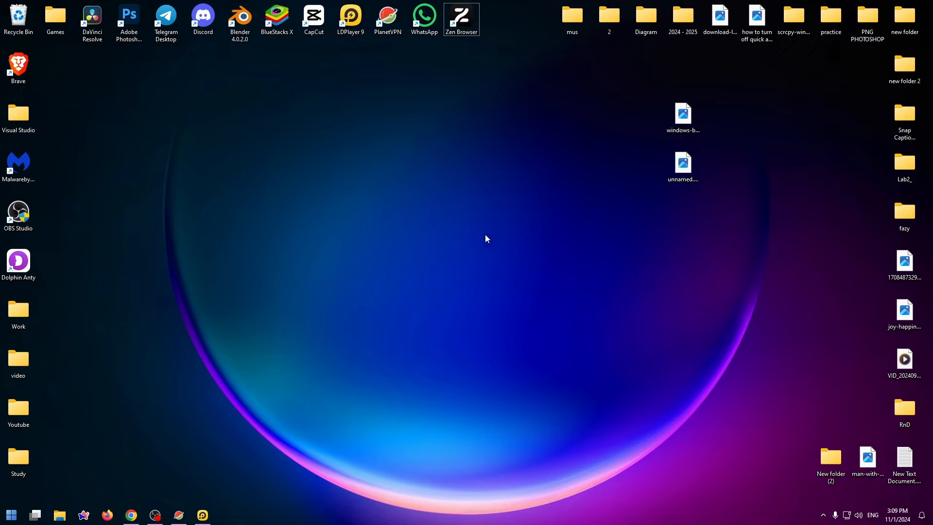
{"action": "mouse_move", "coordinate": [112, 502]}
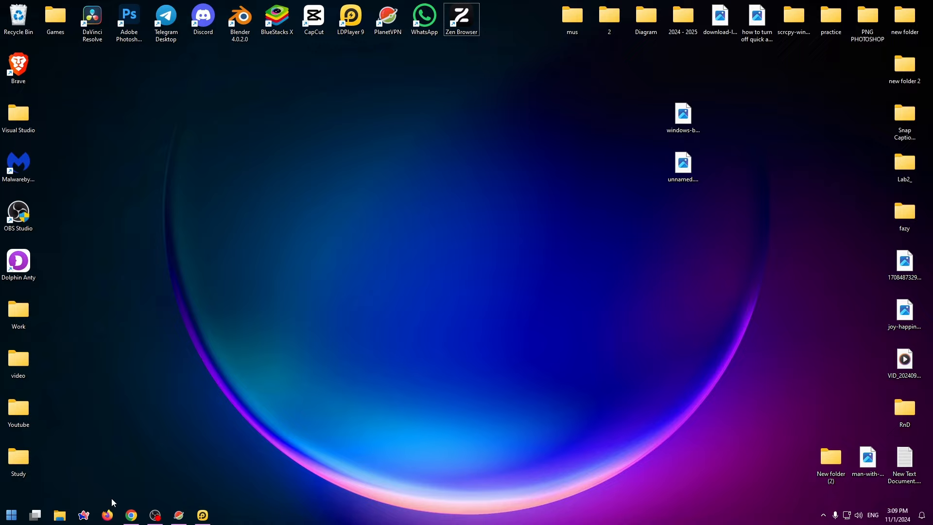
{"action": "mouse_move", "coordinate": [164, 274]}
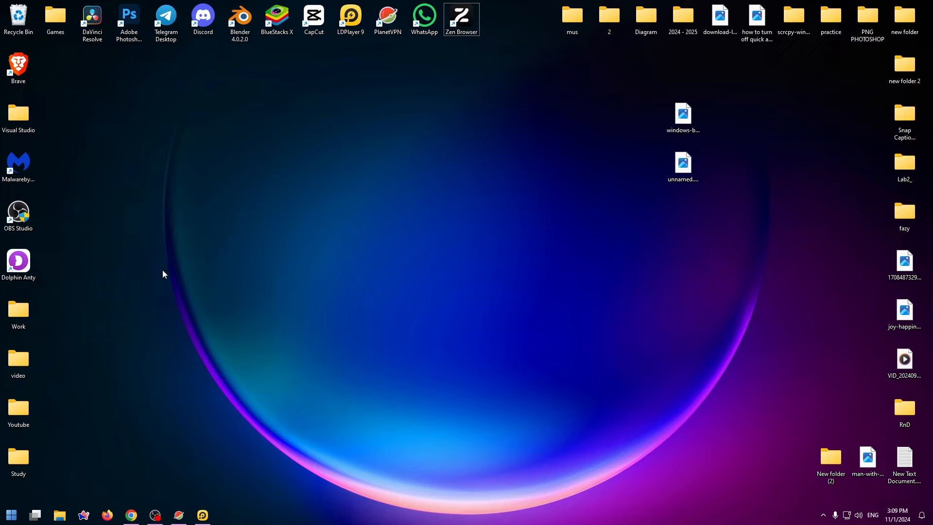
{"action": "mouse_move", "coordinate": [282, 105]}
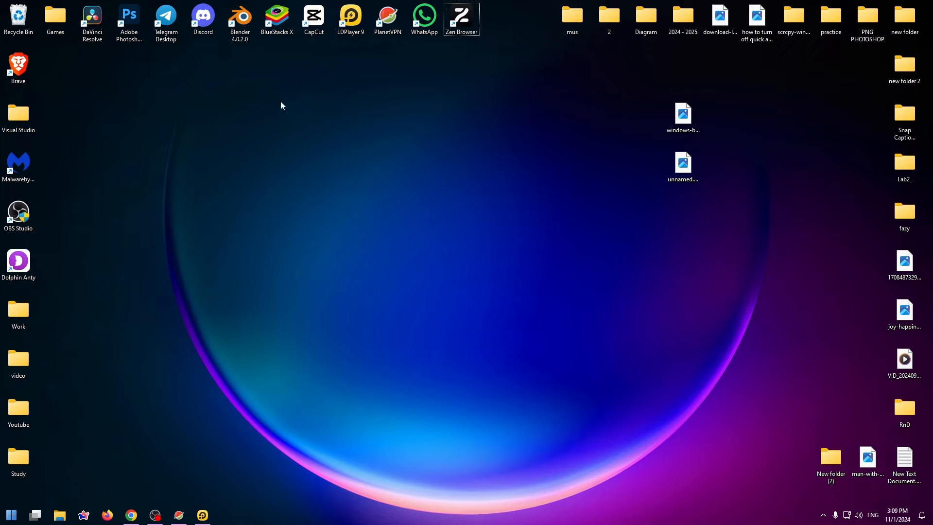
{"action": "mouse_move", "coordinate": [349, 22]}
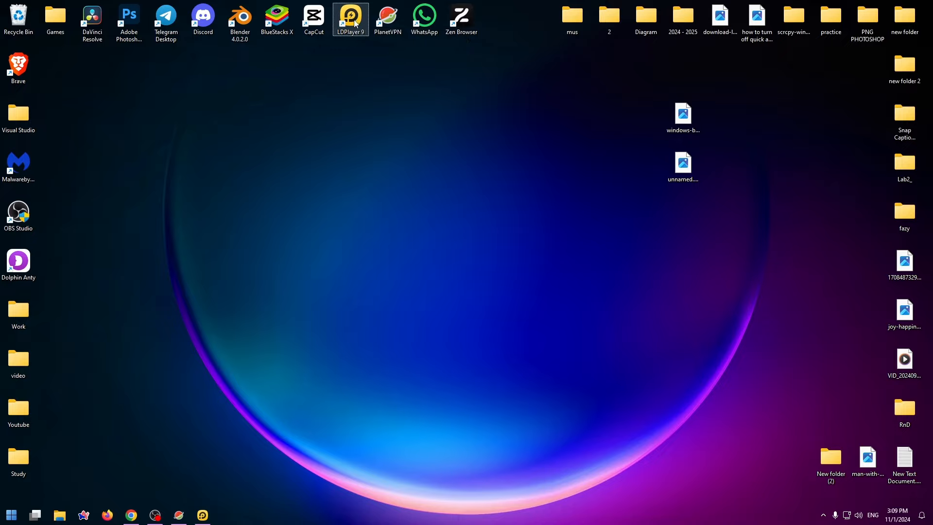
{"action": "mouse_move", "coordinate": [160, 460]}
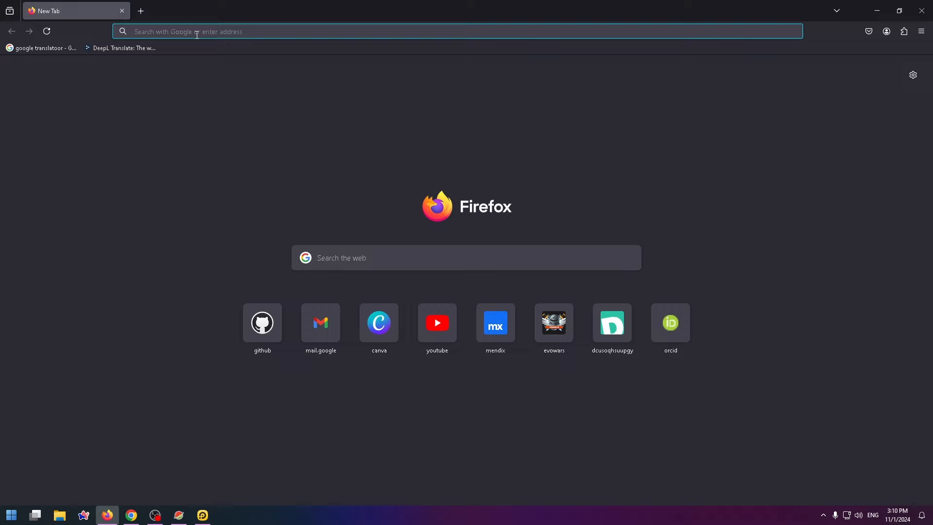
Search 'ldplayer' in Firefox, go to ldplayer.net and download the LDPlayer 9 installer.
{"action": "type", "text": "ldplayer"}
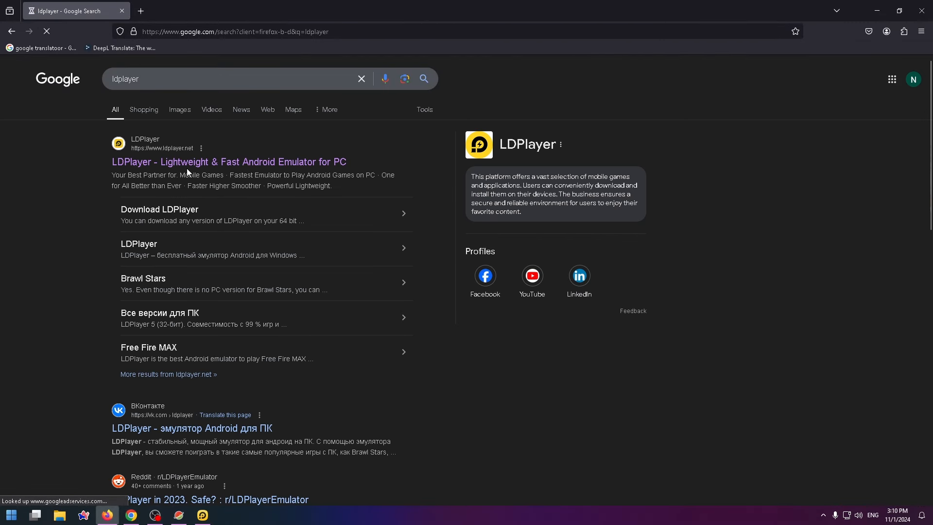
{"action": "left_click", "coordinate": [227, 161]}
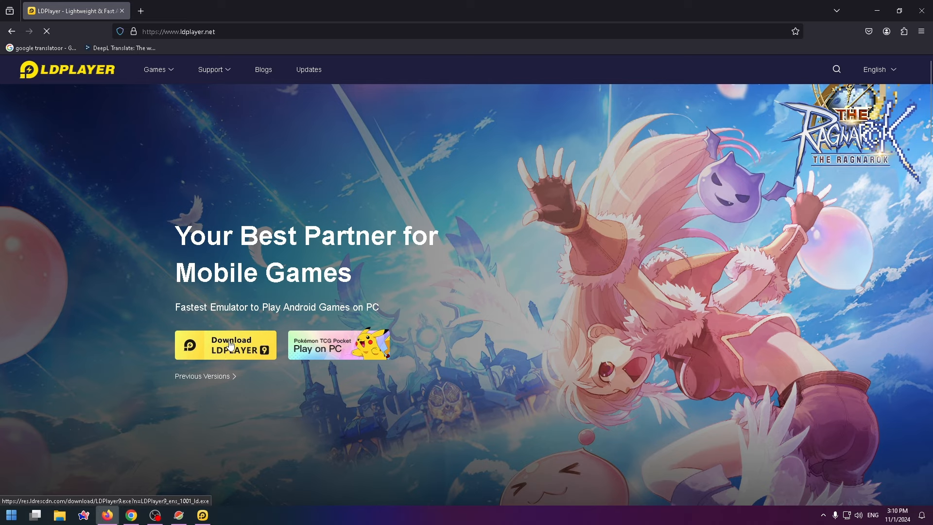
{"action": "left_click", "coordinate": [224, 345]}
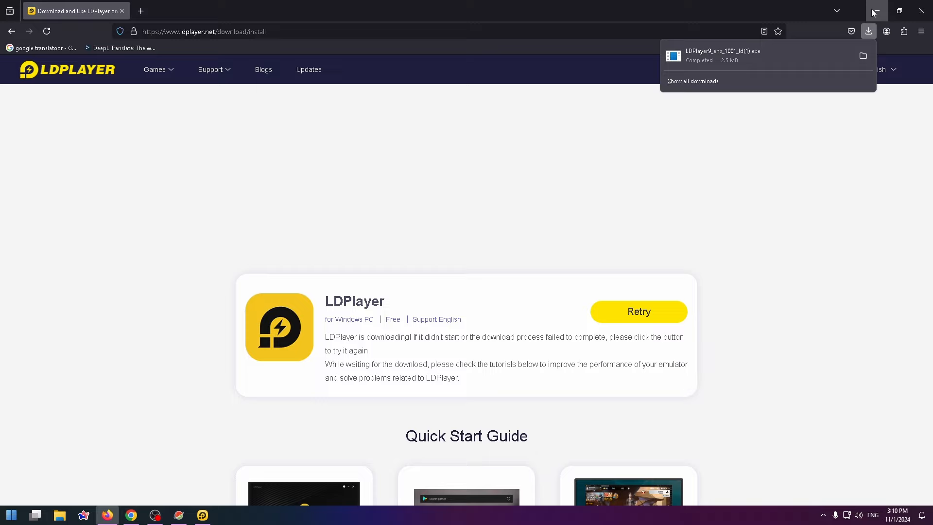
Minimize Firefox, move the new LDPlayer 9 shortcut under Brave and launch LDPlayer 9.
{"action": "left_click", "coordinate": [876, 10]}
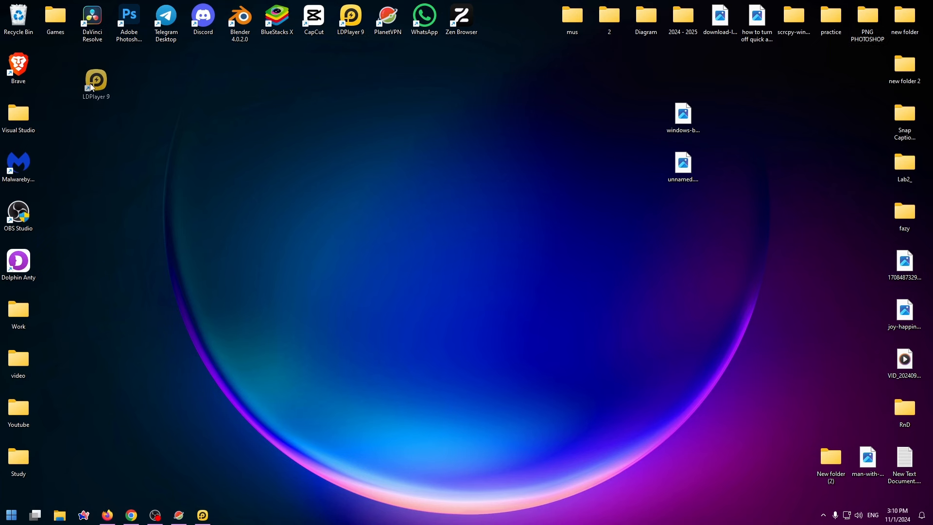
{"action": "left_click_drag", "start_coordinate": [95, 81], "coordinate": [54, 69]}
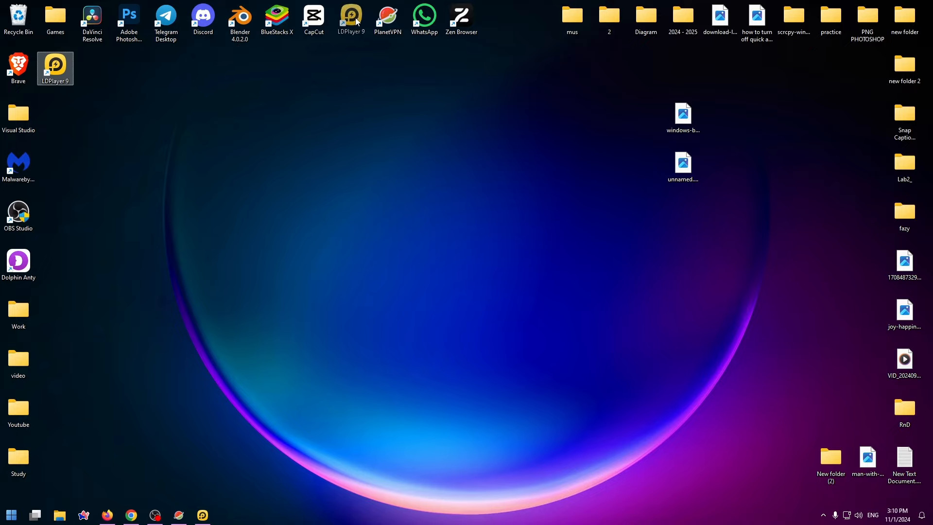
{"action": "left_click", "coordinate": [351, 18]}
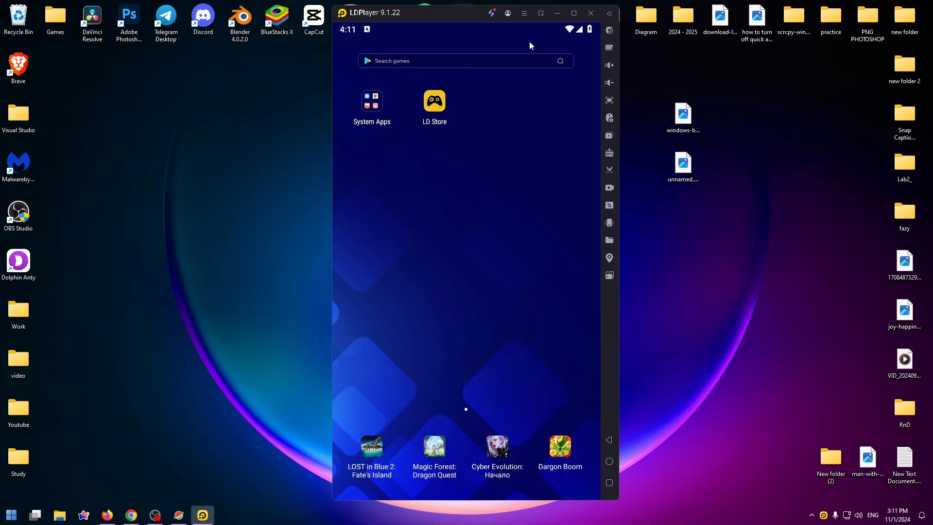
{"action": "mouse_move", "coordinate": [415, 158]}
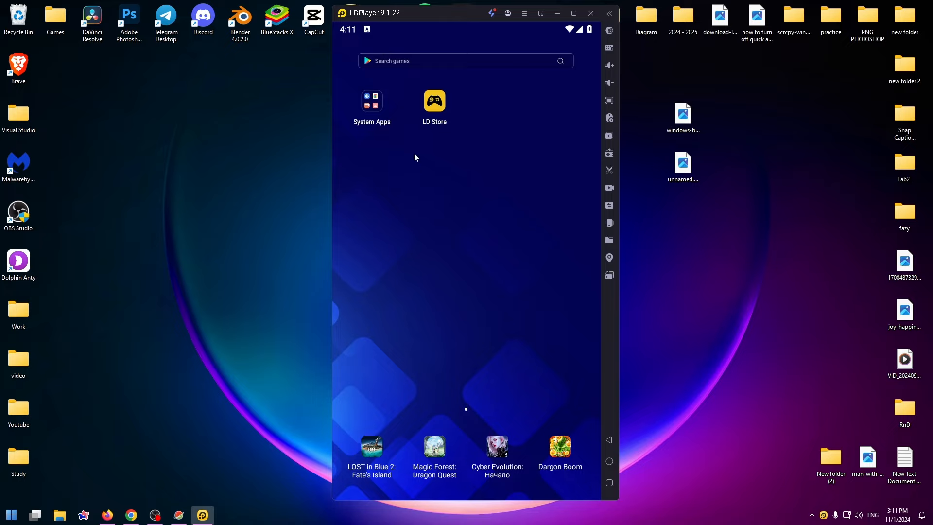
{"action": "mouse_move", "coordinate": [502, 129]}
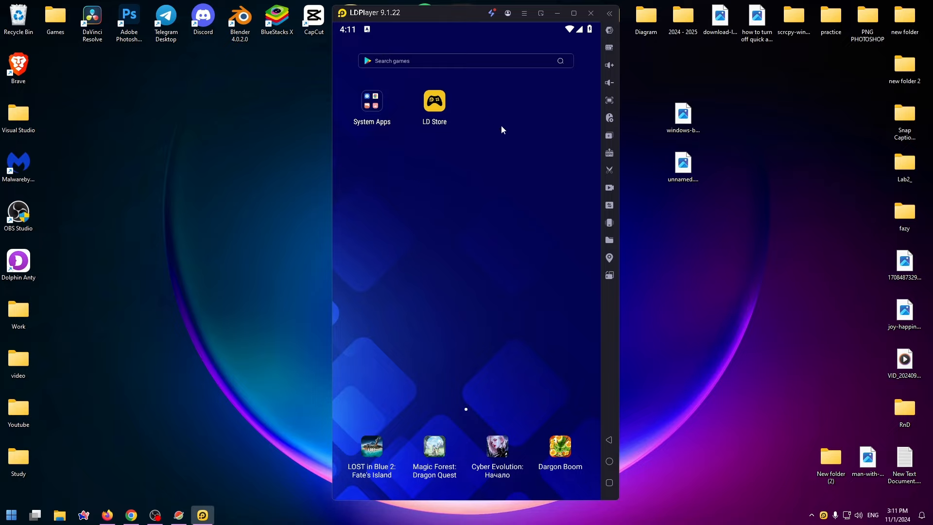
{"action": "mouse_move", "coordinate": [403, 208]}
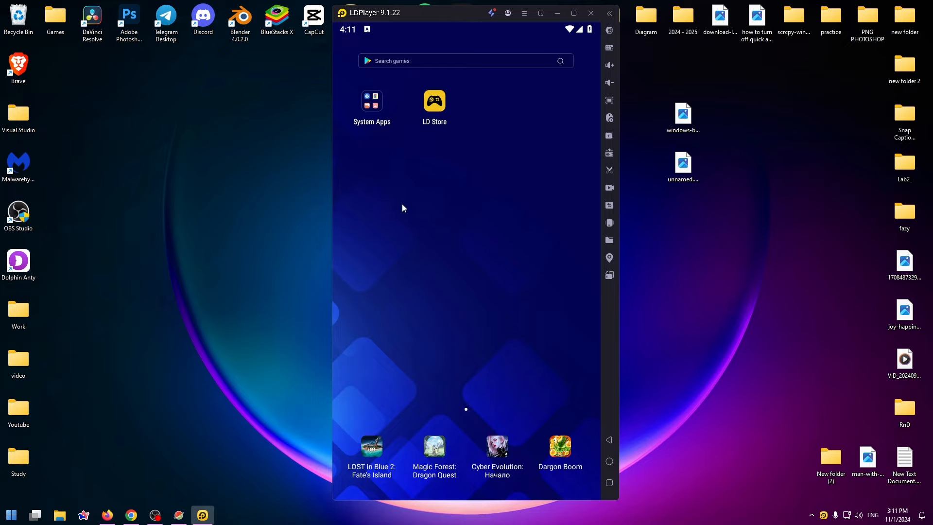
{"action": "mouse_move", "coordinate": [398, 157]}
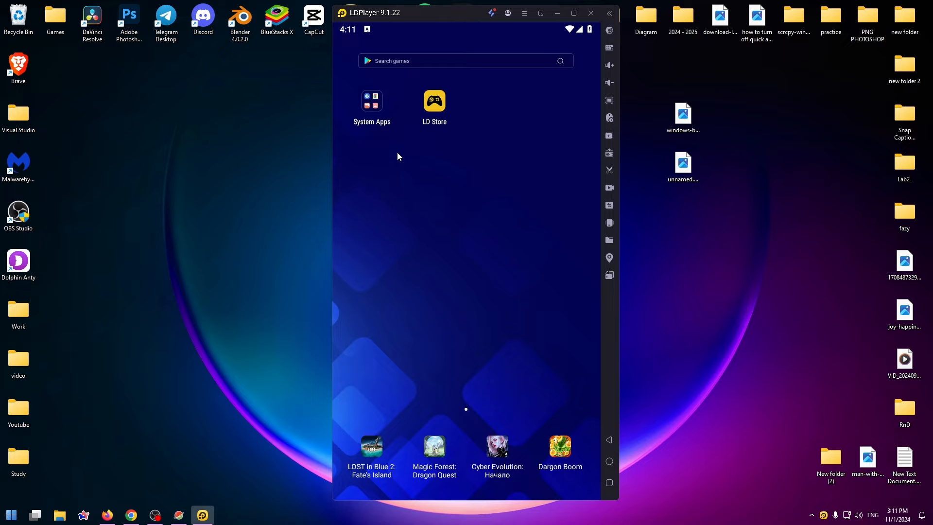
{"action": "mouse_move", "coordinate": [373, 111]}
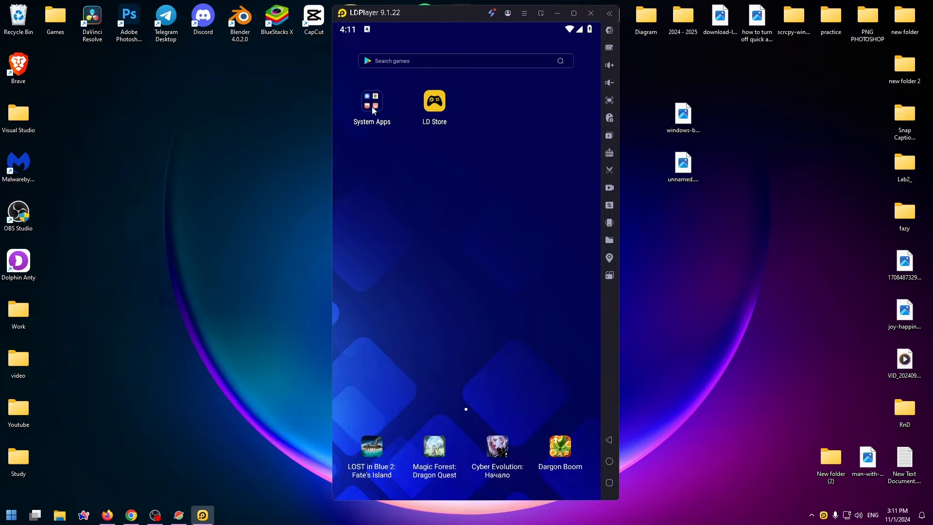
Open the Play Store from the System Apps folder on the emulator home screen.
{"action": "left_click", "coordinate": [371, 100]}
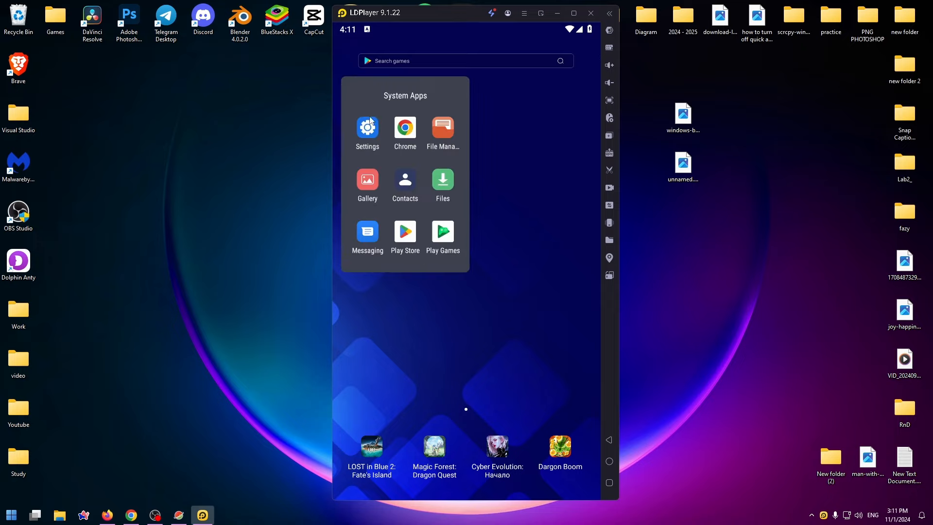
{"action": "mouse_move", "coordinate": [392, 97]}
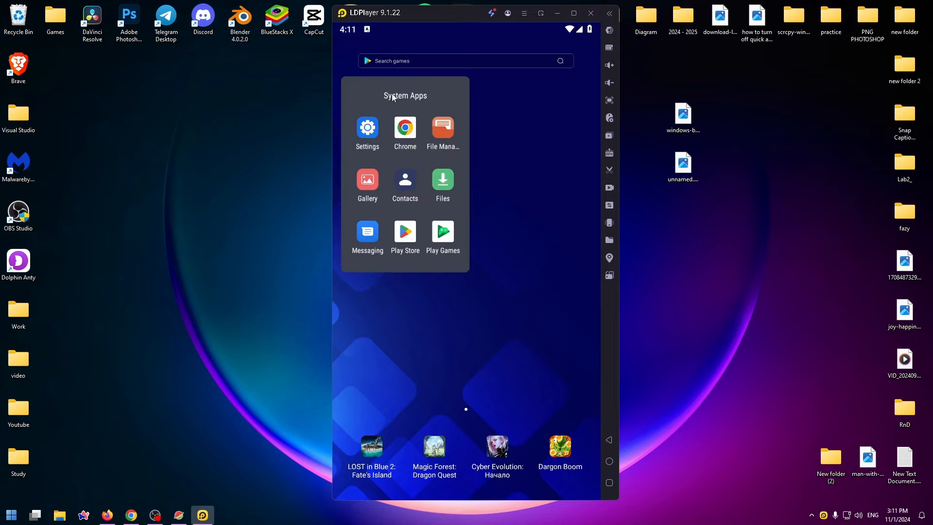
{"action": "mouse_move", "coordinate": [415, 123]}
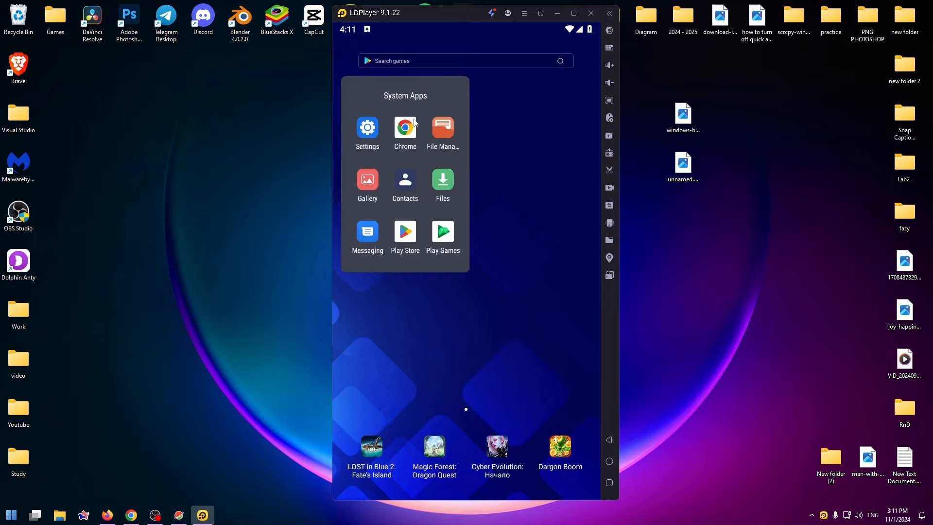
{"action": "mouse_move", "coordinate": [412, 236]}
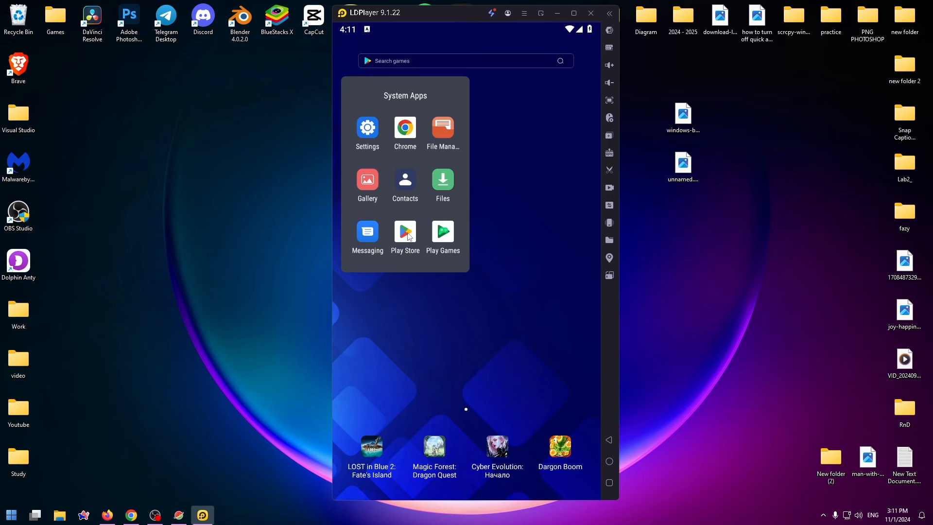
{"action": "left_click", "coordinate": [404, 232]}
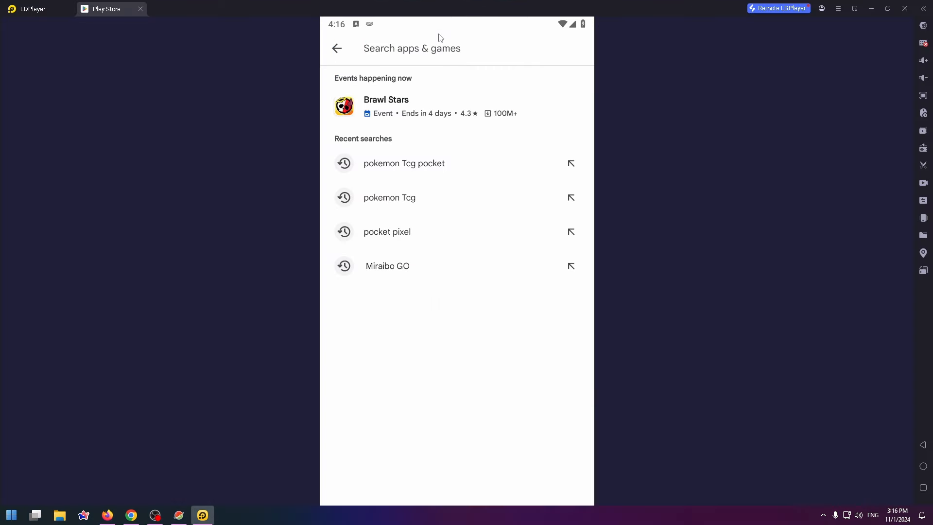
Search the Play Store for 'pokemon tcg pocket', then shorten the query to 'pokemon tcg'.
{"action": "type", "text": "pokemon tcg pocket"}
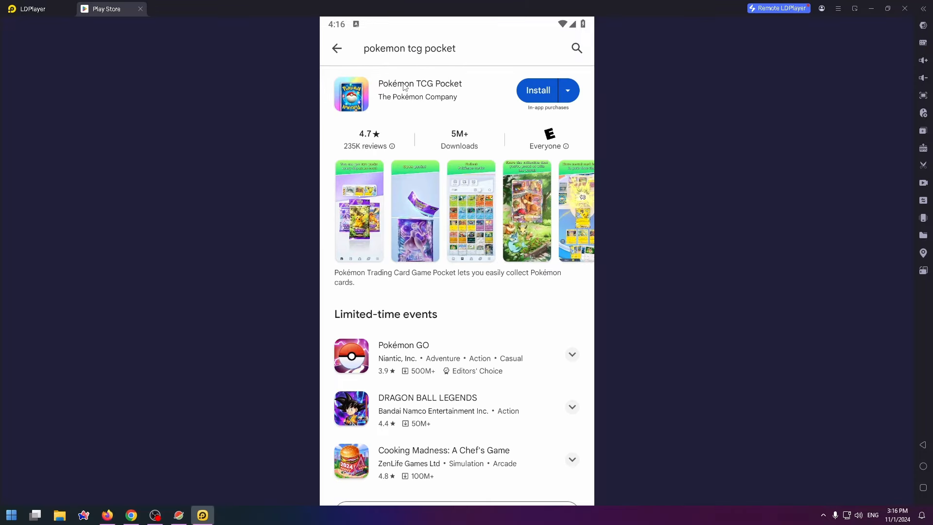
{"action": "left_click", "coordinate": [409, 49]}
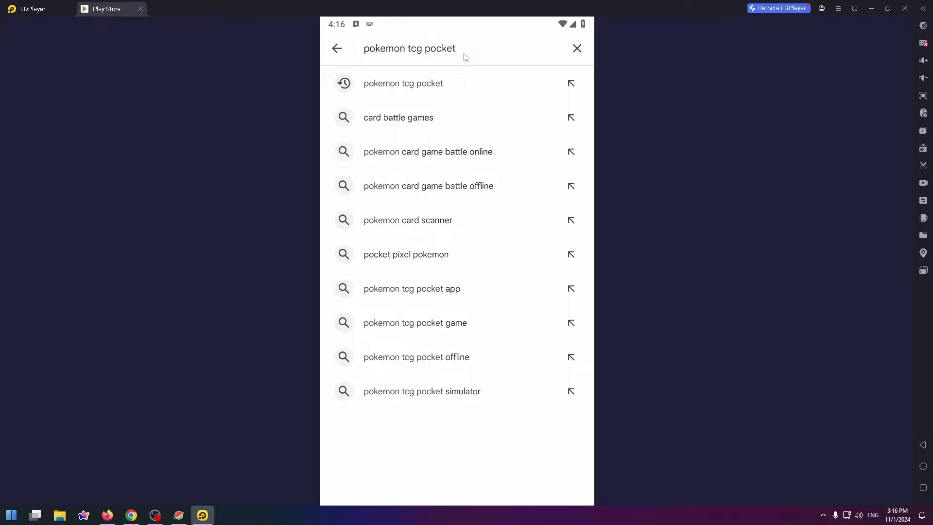
{"action": "left_click", "coordinate": [431, 48]}
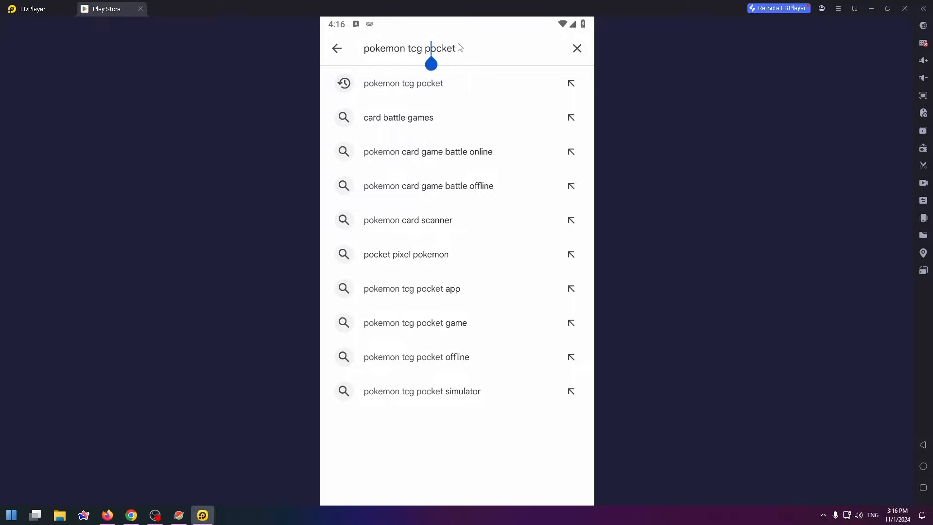
{"action": "key", "text": "BackSpace"}
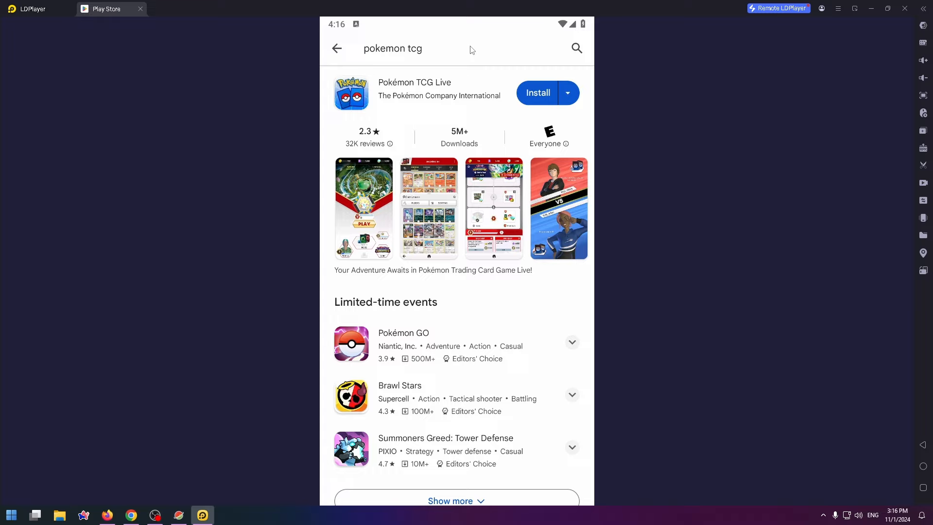
{"action": "mouse_move", "coordinate": [441, 98]}
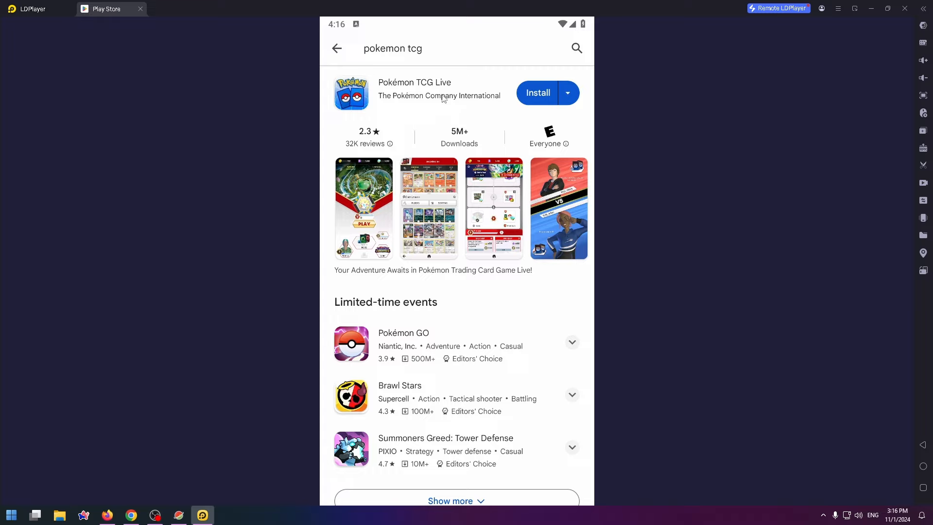
{"action": "mouse_move", "coordinate": [367, 137]}
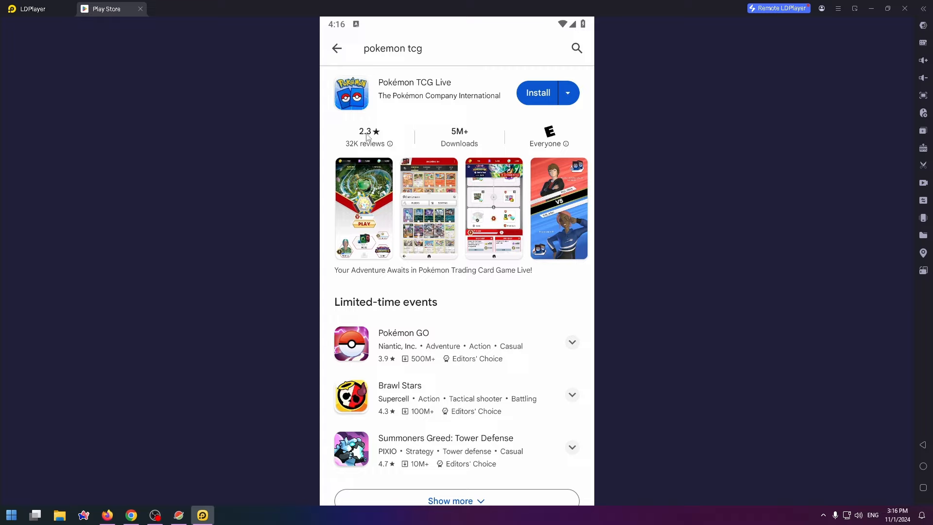
{"action": "mouse_move", "coordinate": [434, 64]}
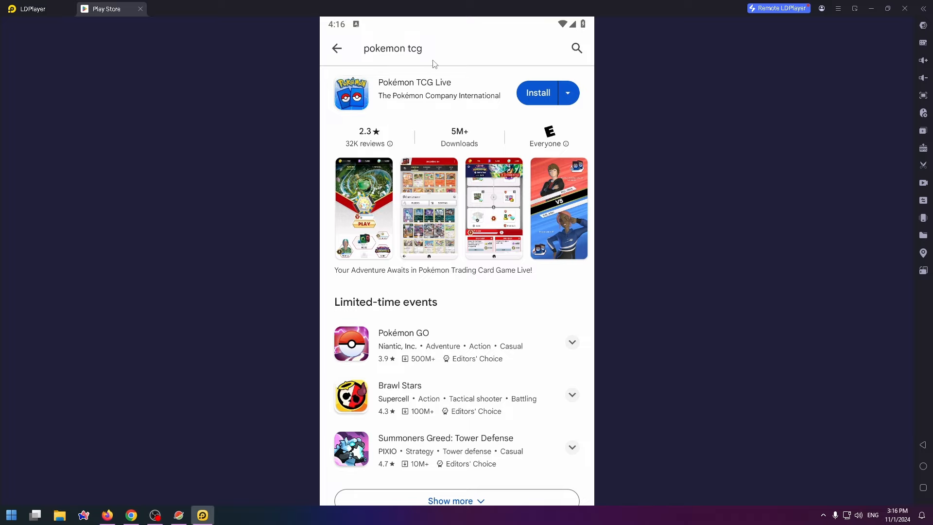
Edit the query again and go to the Pokémon TCG Pocket store listing.
{"action": "left_click", "coordinate": [393, 49]}
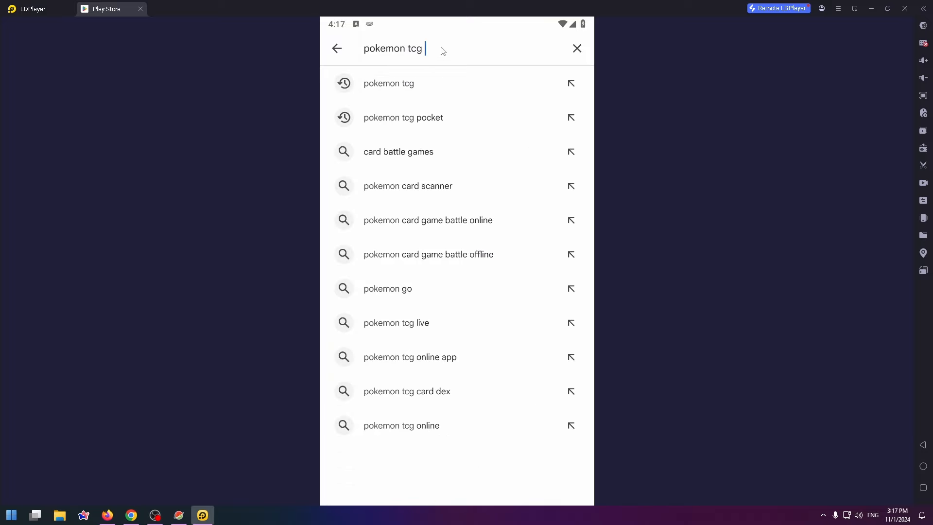
{"action": "left_click", "coordinate": [402, 117]}
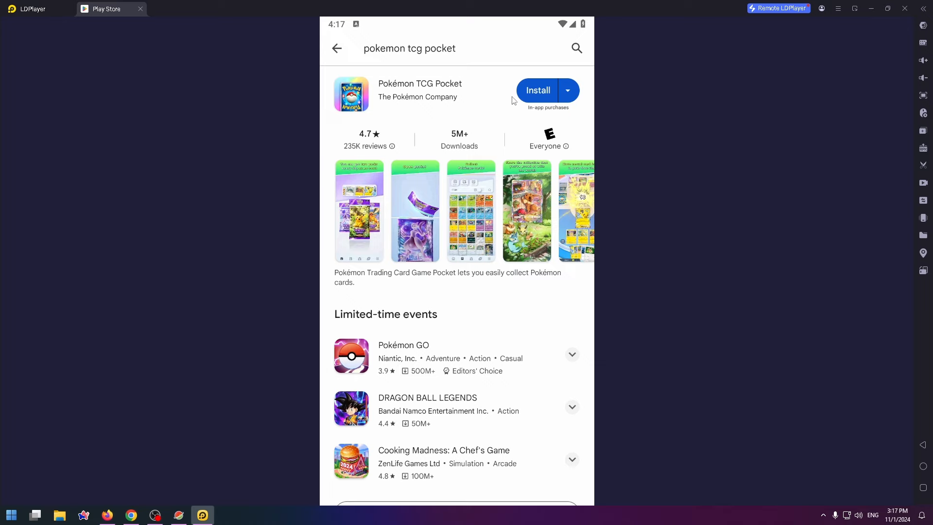
{"action": "mouse_move", "coordinate": [421, 93]}
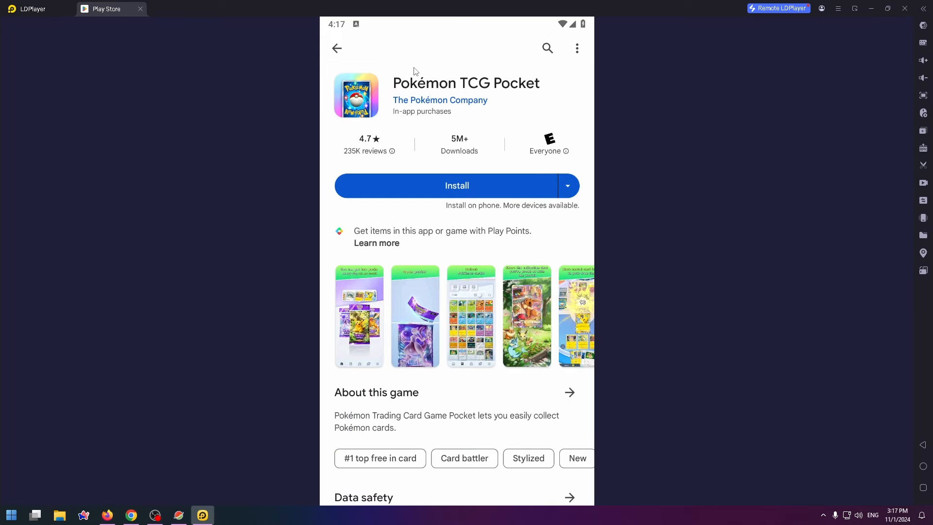
{"action": "mouse_move", "coordinate": [497, 353]}
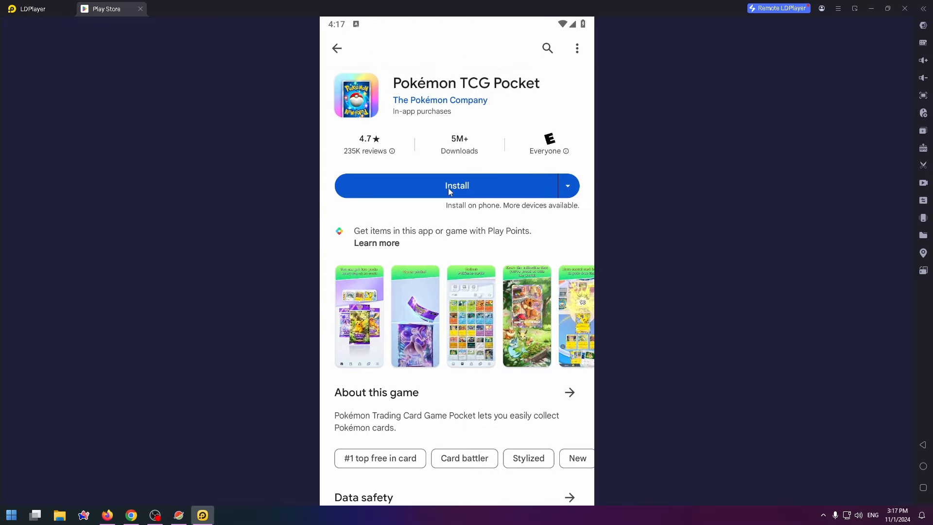
Install Pokémon TCG Pocket from its Play Store page and wait for Install succeeded.
{"action": "left_click", "coordinate": [457, 184]}
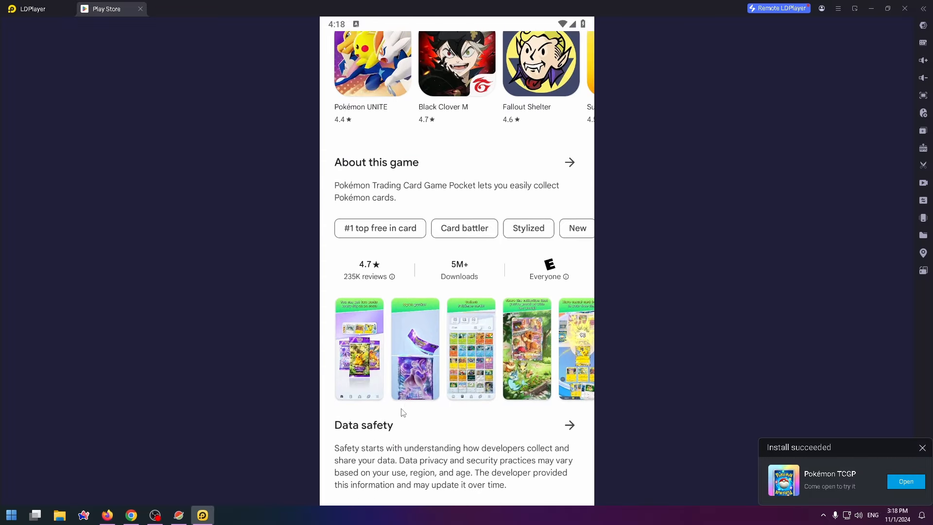
{"action": "scroll", "scroll_direction": "down", "scroll_amount": 3}
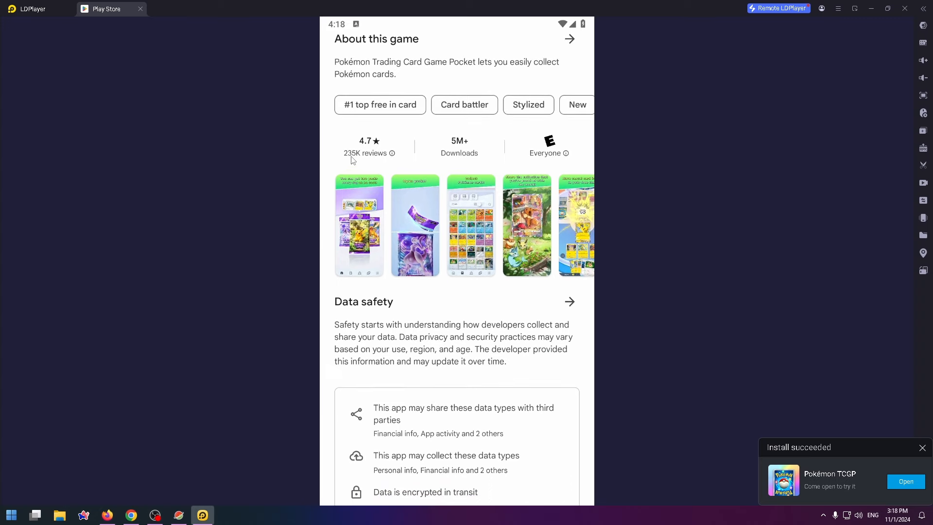
{"action": "mouse_move", "coordinate": [363, 226]}
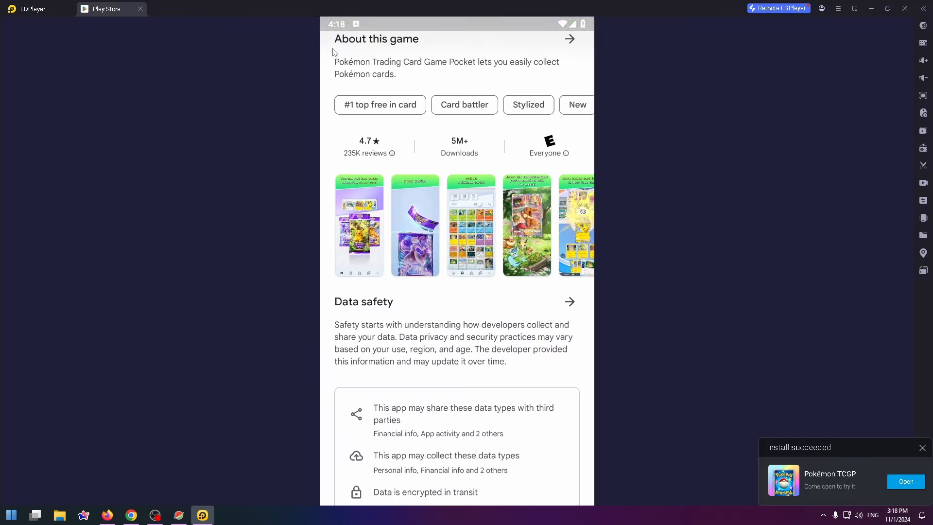
{"action": "scroll", "scroll_direction": "up", "scroll_amount": 3}
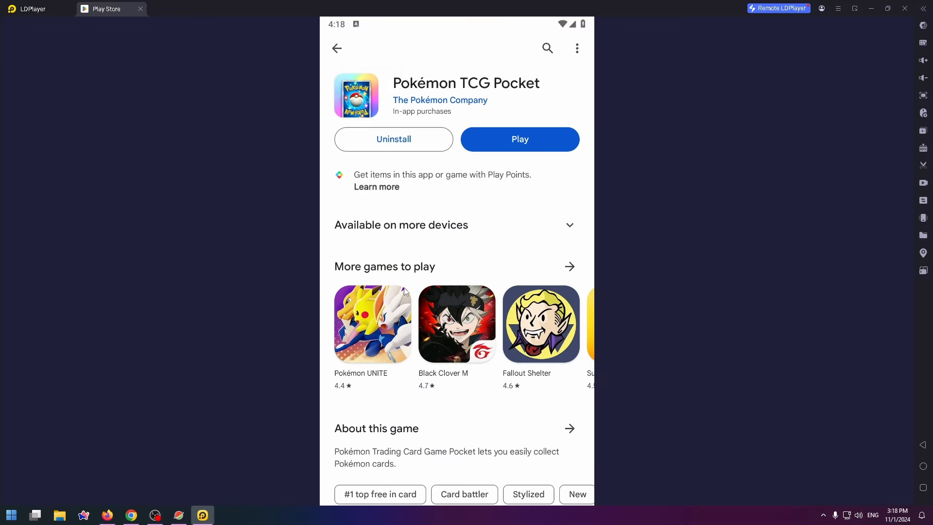
{"action": "mouse_move", "coordinate": [505, 145]}
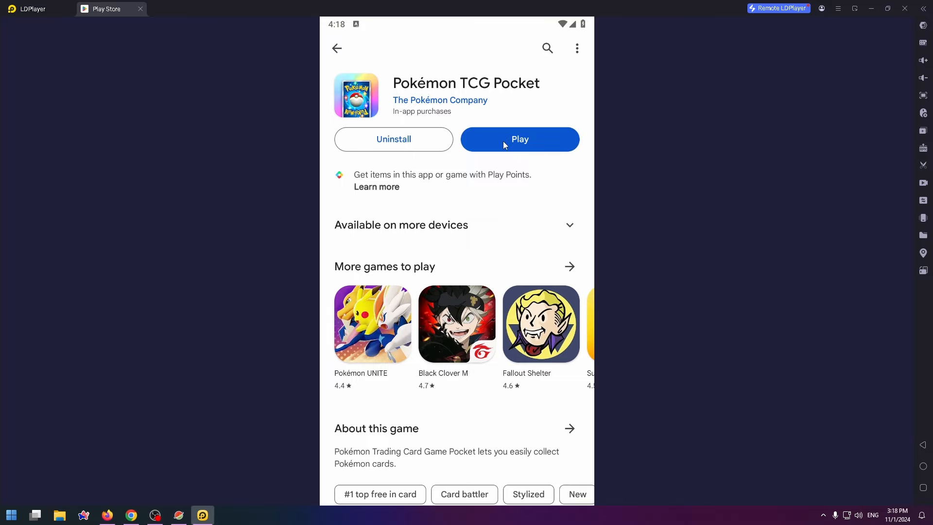
Start Pokémon TCG Pocket from the store page, triggering the Game settings download.
{"action": "left_click", "coordinate": [519, 139]}
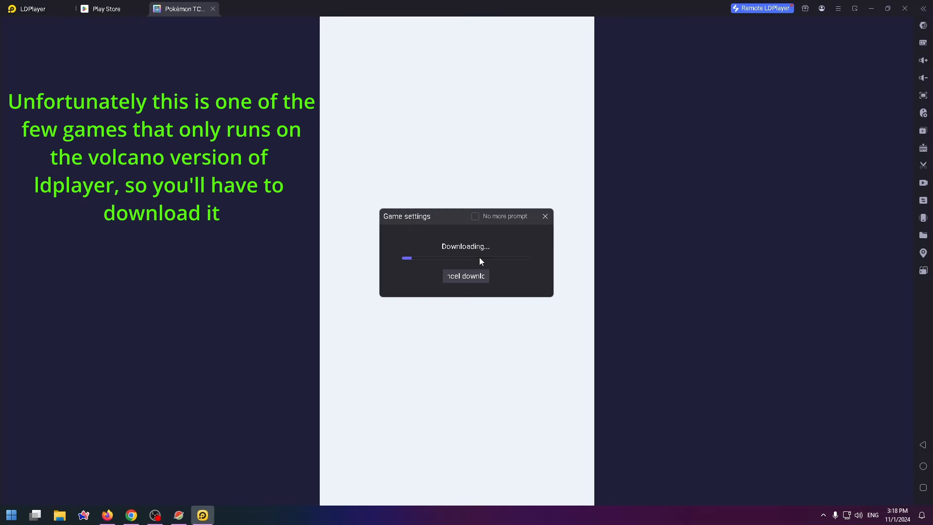
{"action": "left_click", "coordinate": [213, 8]}
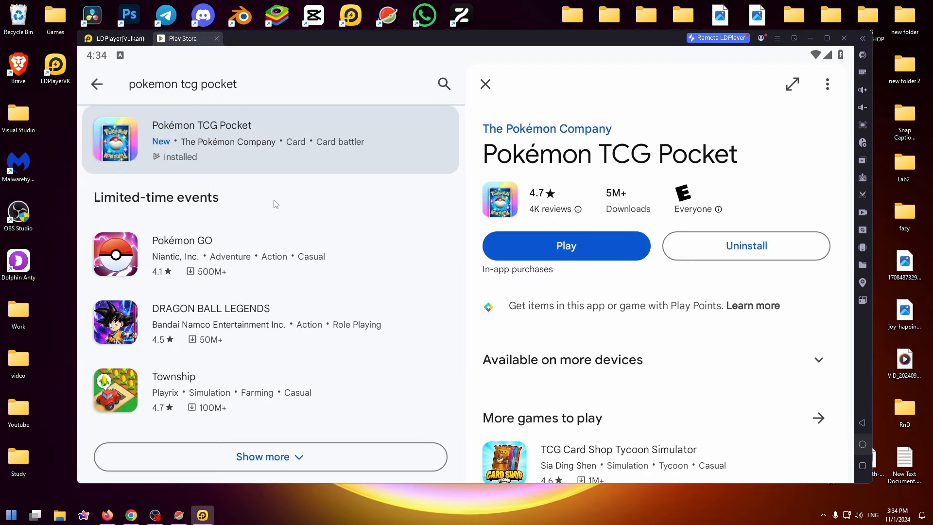
{"action": "mouse_move", "coordinate": [196, 382]}
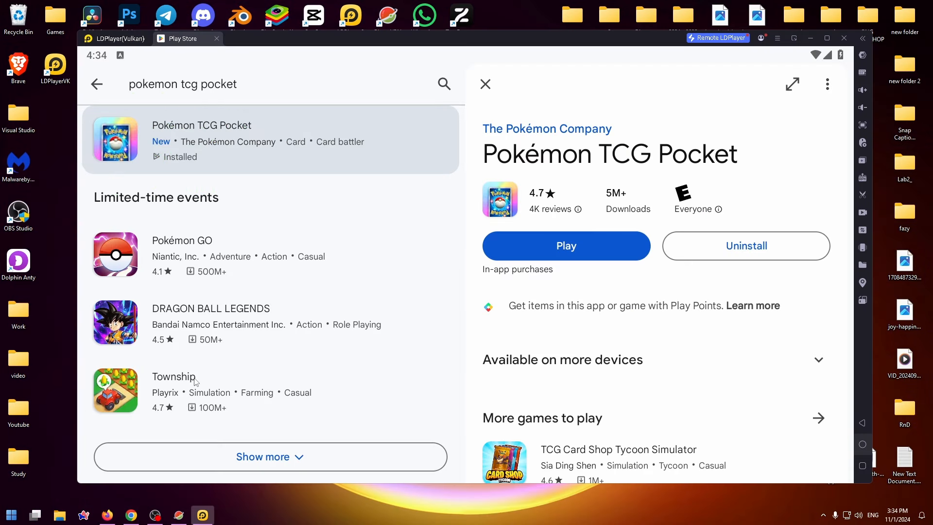
{"action": "mouse_move", "coordinate": [216, 314]}
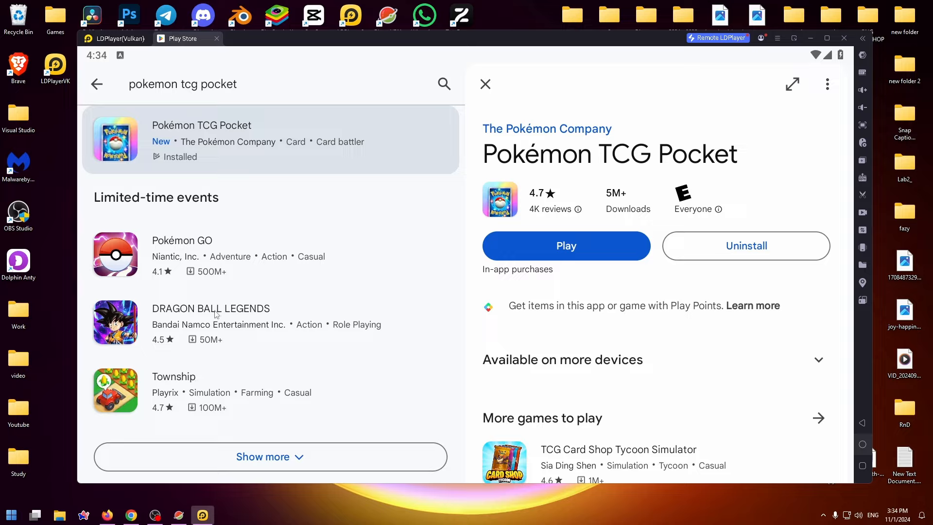
{"action": "mouse_move", "coordinate": [221, 334]}
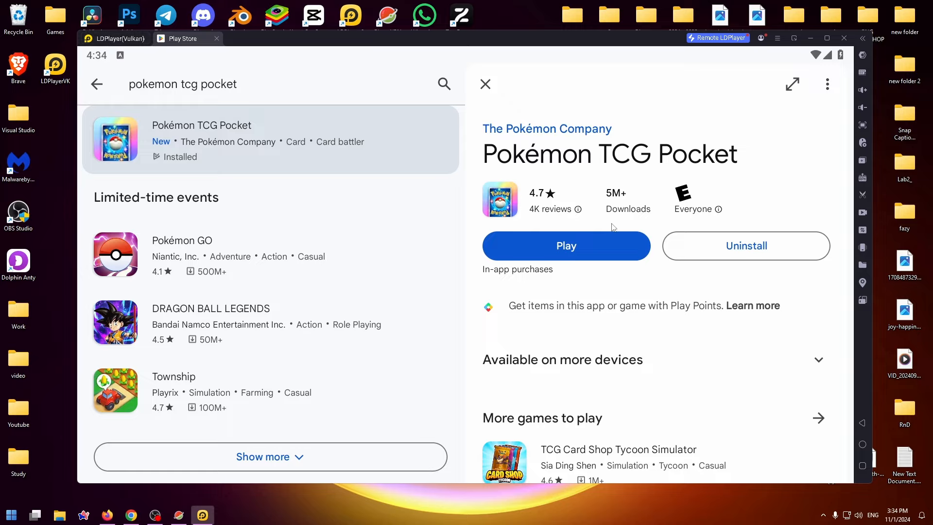
{"action": "mouse_move", "coordinate": [561, 246]}
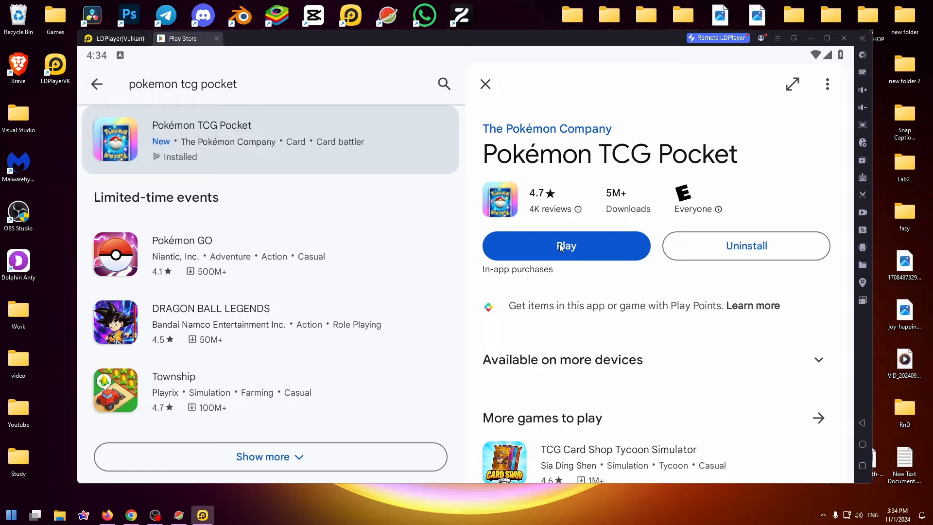
Start Pokémon TCG Pocket in the Vulkan player and reach its title screen.
{"action": "left_click", "coordinate": [566, 246]}
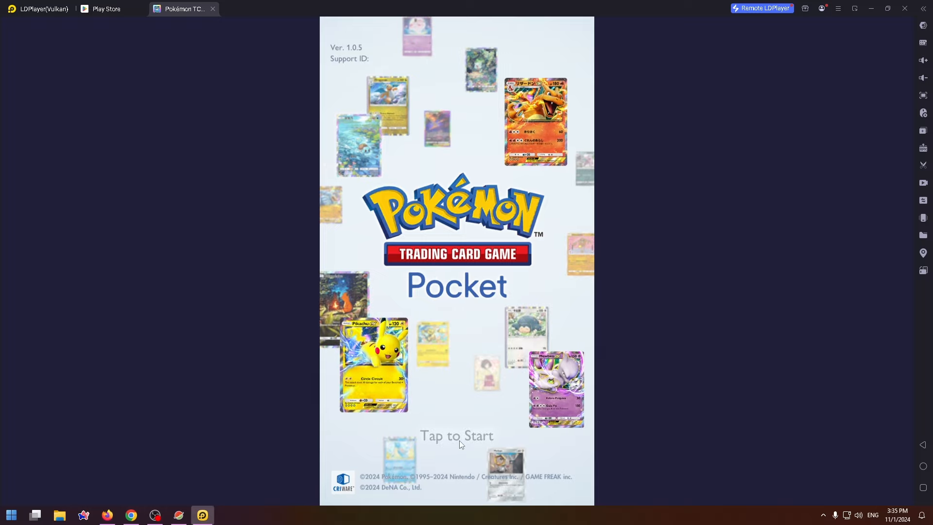
Tap to Start, then choose Argentina as the region and set the birth month and year.
{"action": "left_click", "coordinate": [456, 436]}
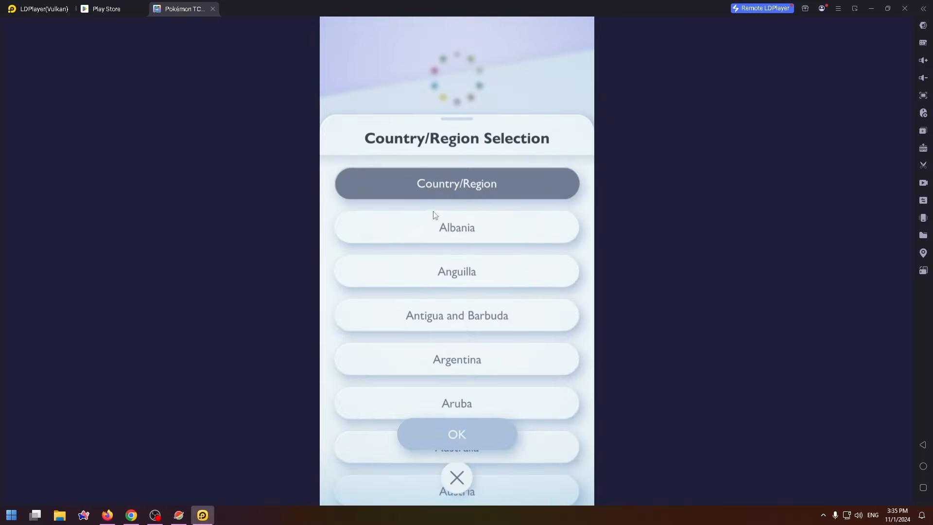
{"action": "mouse_move", "coordinate": [472, 237]}
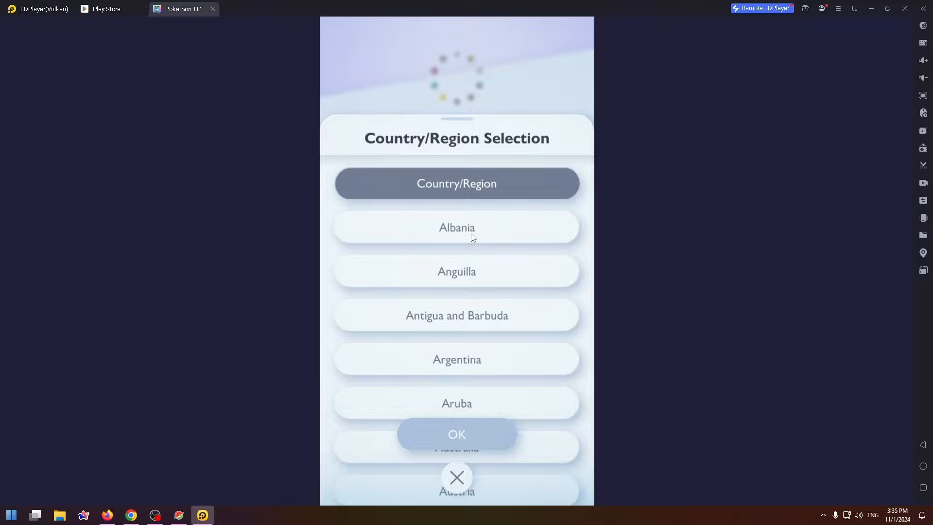
{"action": "left_click", "coordinate": [457, 358]}
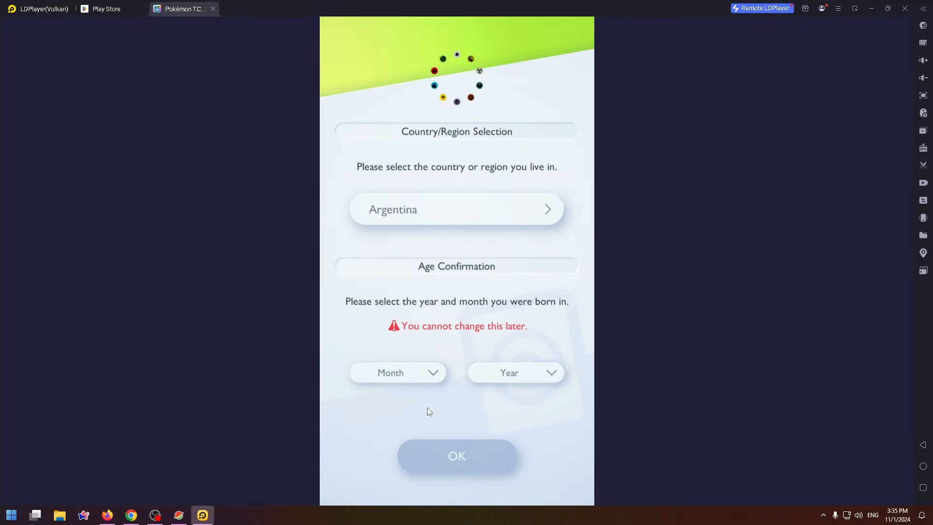
{"action": "left_click", "coordinate": [397, 372]}
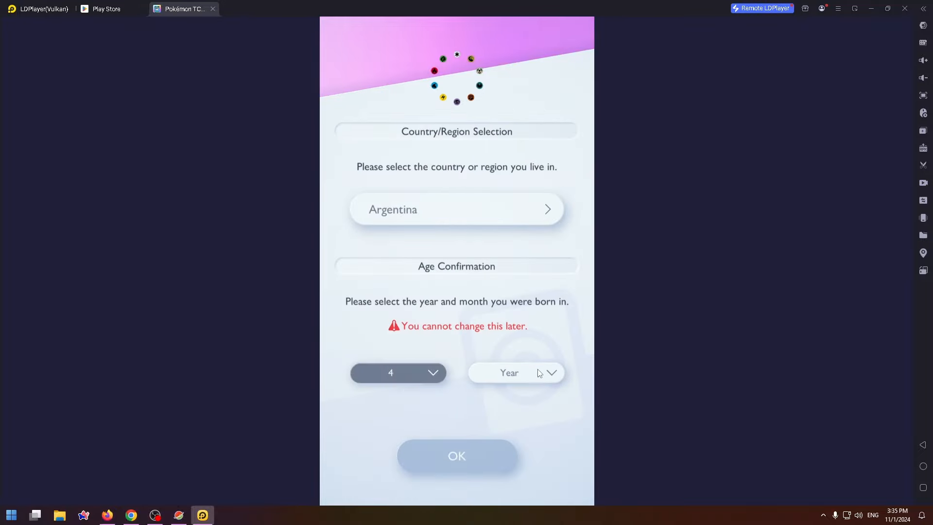
{"action": "left_click", "coordinate": [456, 456]}
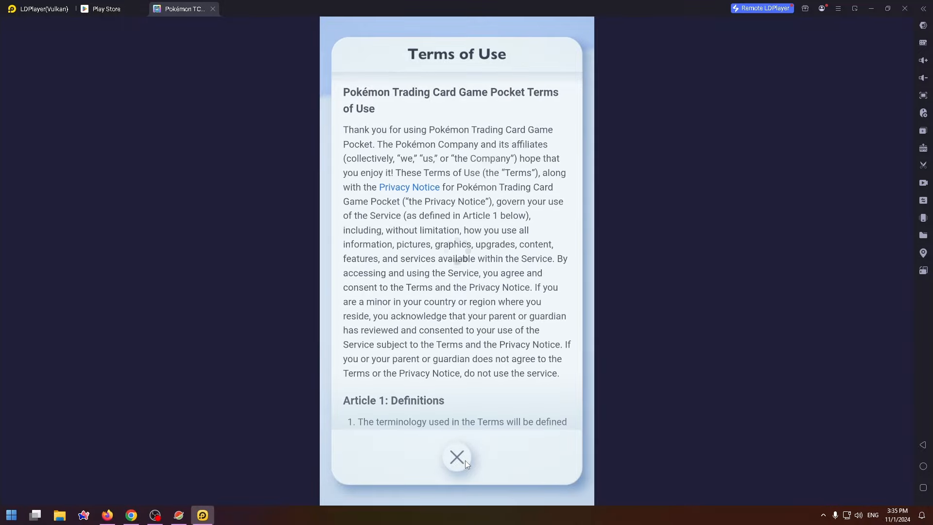
Accept the Terms of Use and privacy notice, then confirm the Data Sharing choices.
{"action": "left_click", "coordinate": [409, 187]}
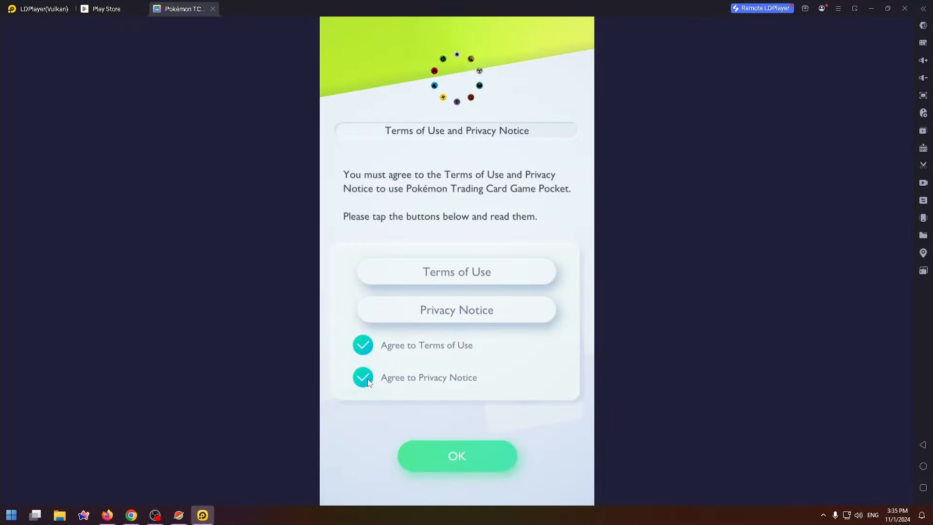
{"action": "left_click", "coordinate": [457, 456]}
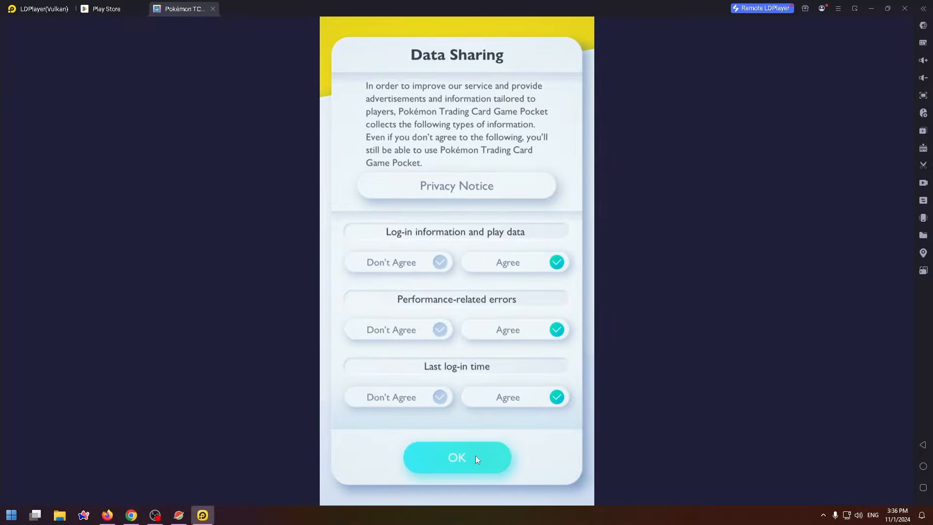
{"action": "left_click", "coordinate": [457, 458]}
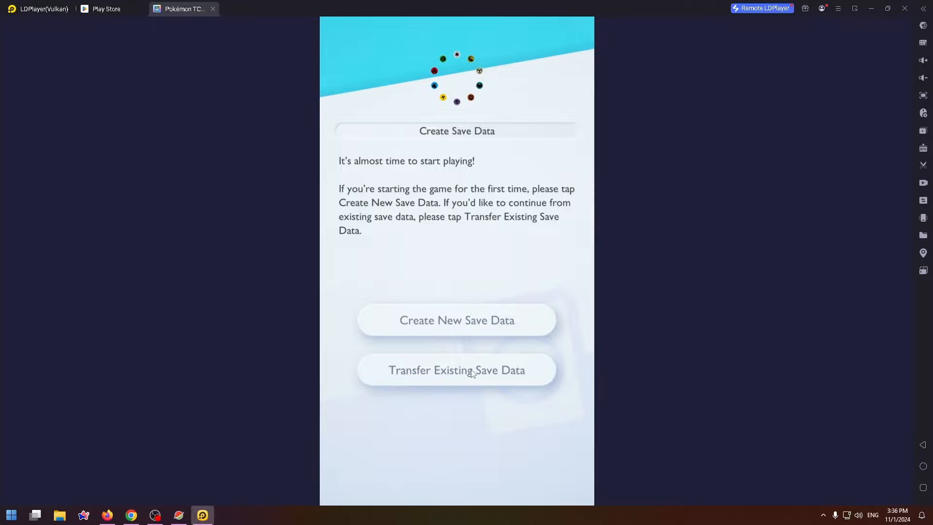
Create new save data, skip account linking with Not now, and accept the extra data download.
{"action": "left_click", "coordinate": [457, 320]}
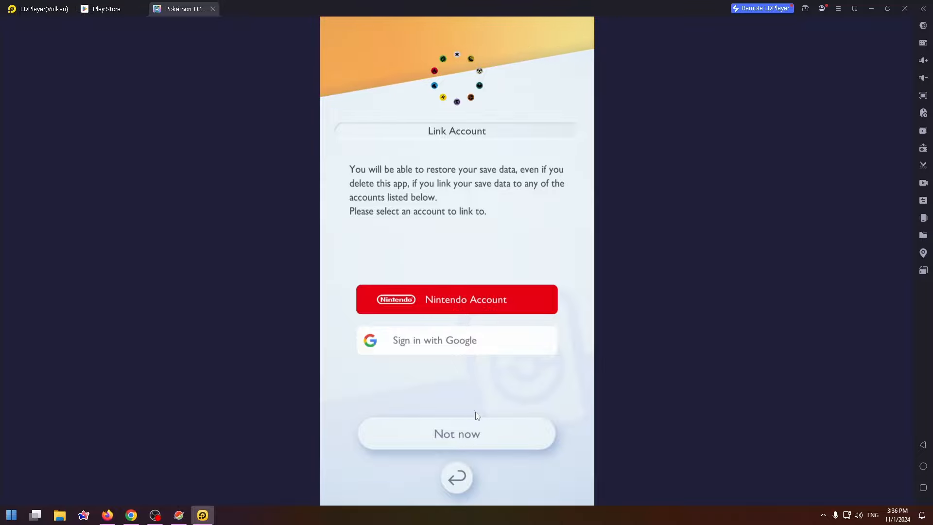
{"action": "left_click", "coordinate": [457, 433]}
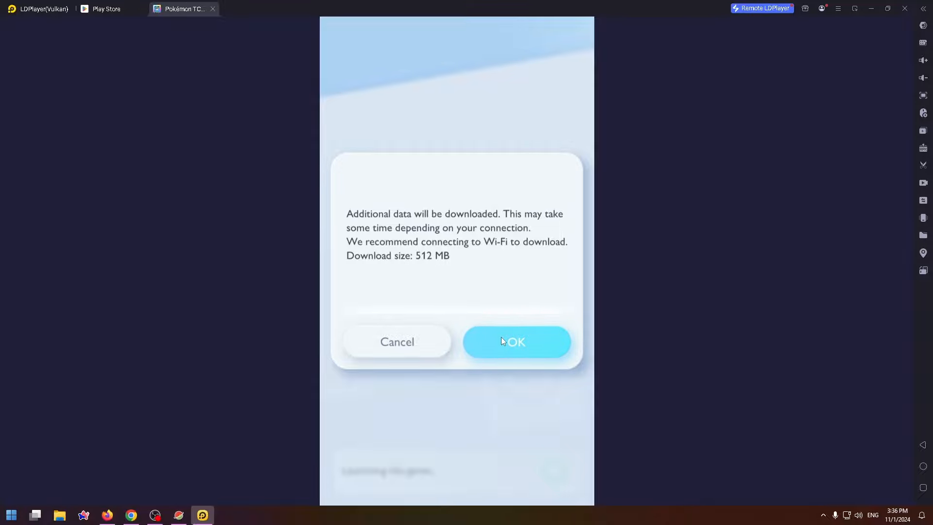
{"action": "left_click", "coordinate": [516, 341]}
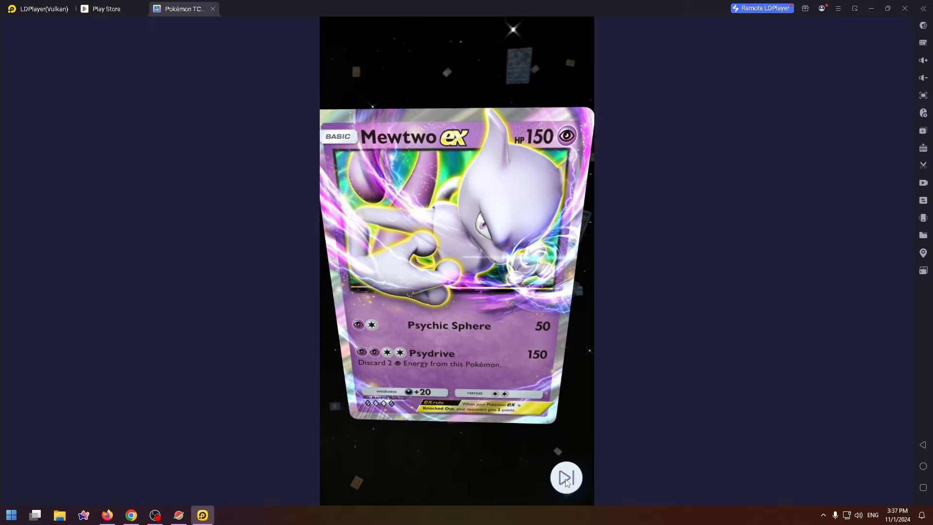
Skip the intro, continue through the welcome and first pack Opening Results, and dismiss the notifications notice.
{"action": "left_click", "coordinate": [564, 478]}
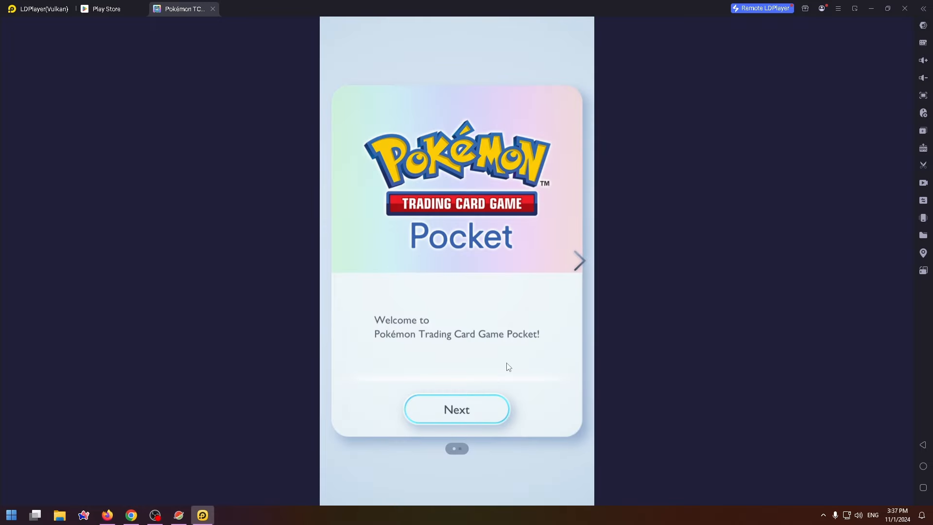
{"action": "left_click", "coordinate": [456, 409]}
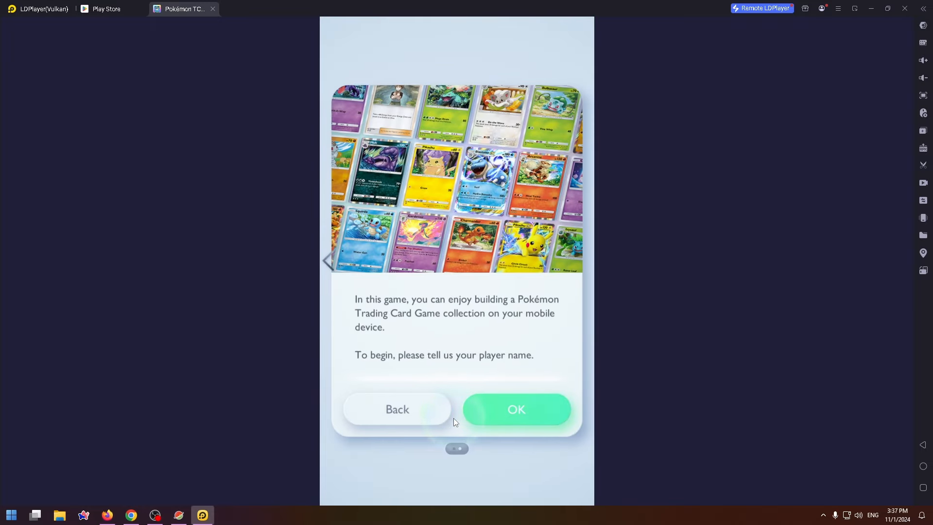
{"action": "left_click", "coordinate": [516, 409]}
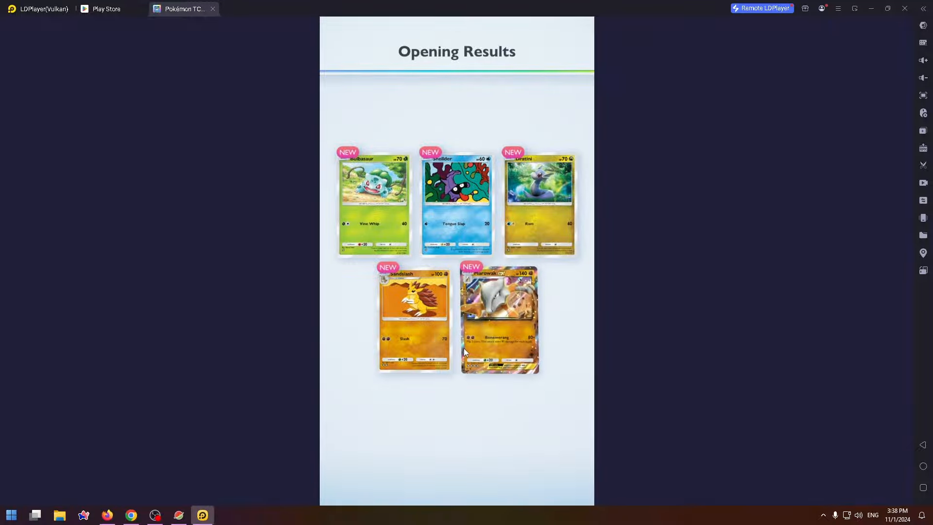
{"action": "left_click", "coordinate": [372, 203]}
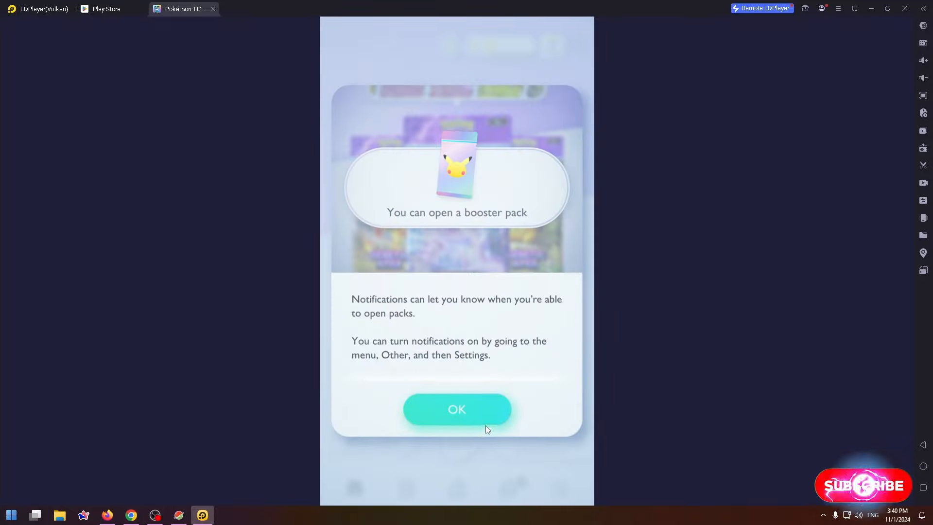
{"action": "left_click", "coordinate": [457, 409]}
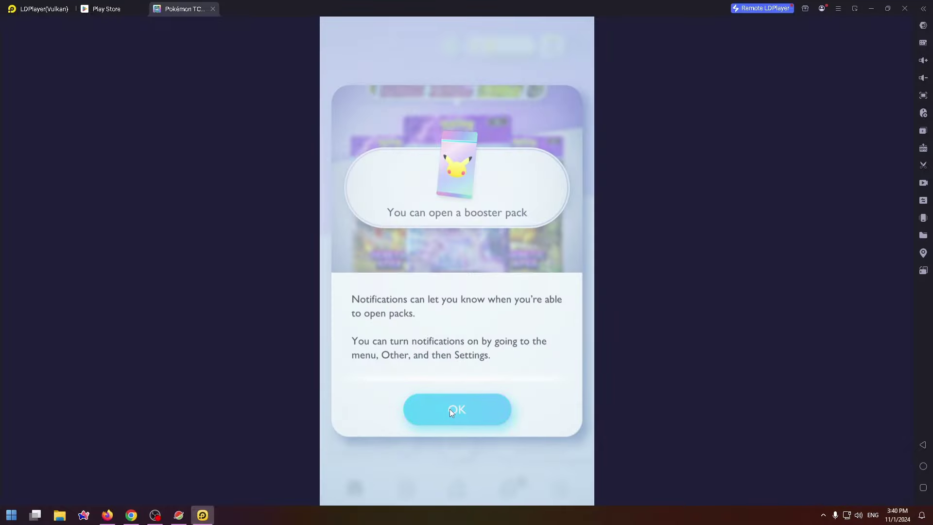